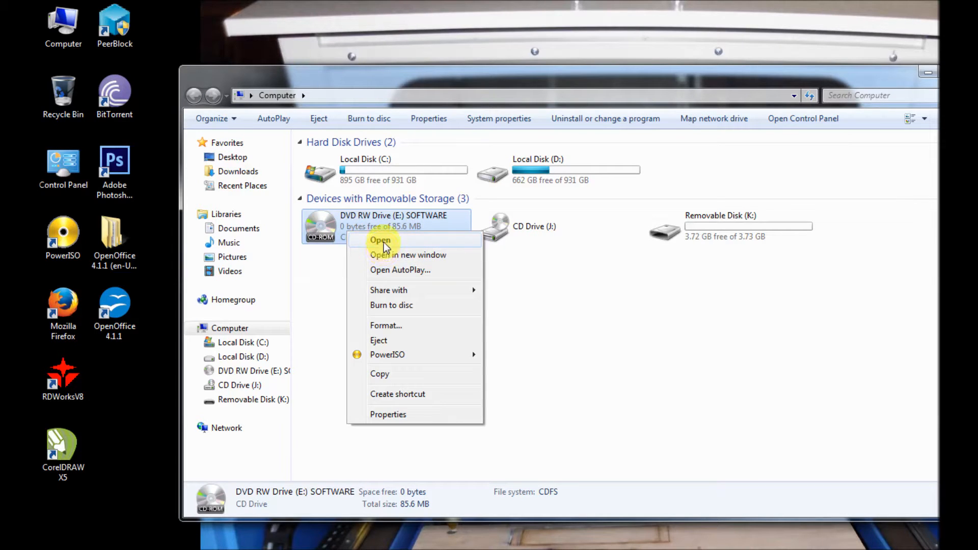
Browse into the SOFTWARE folder on DVD drive E: and locate RDWorksV8Setup(8.0.25).
{"action": "left_click", "coordinate": [379, 241]}
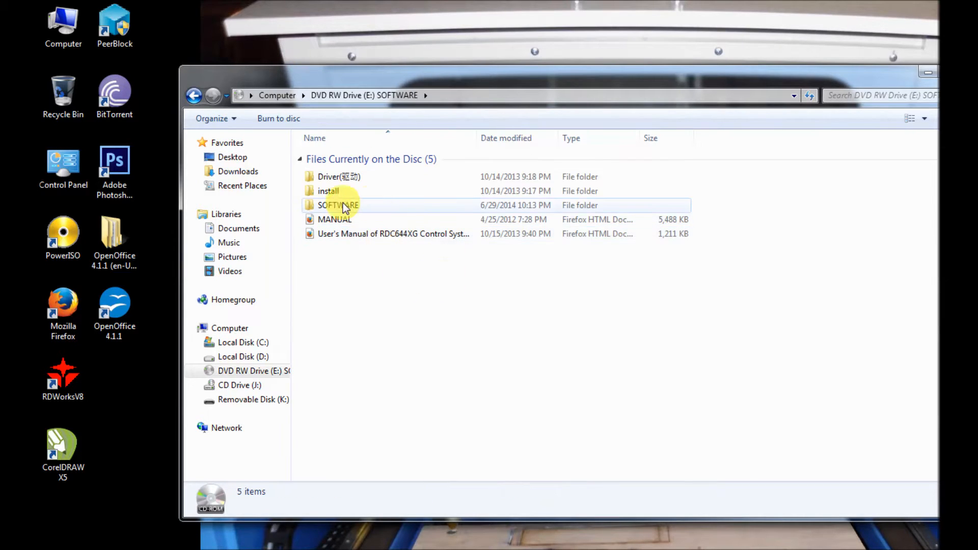
{"action": "double_click", "coordinate": [337, 204]}
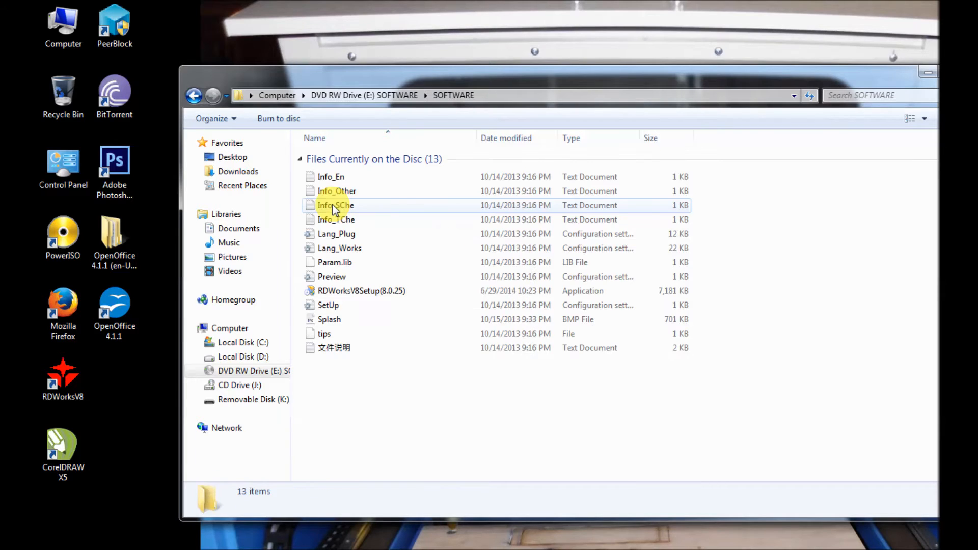
{"action": "right_click", "coordinate": [360, 290]}
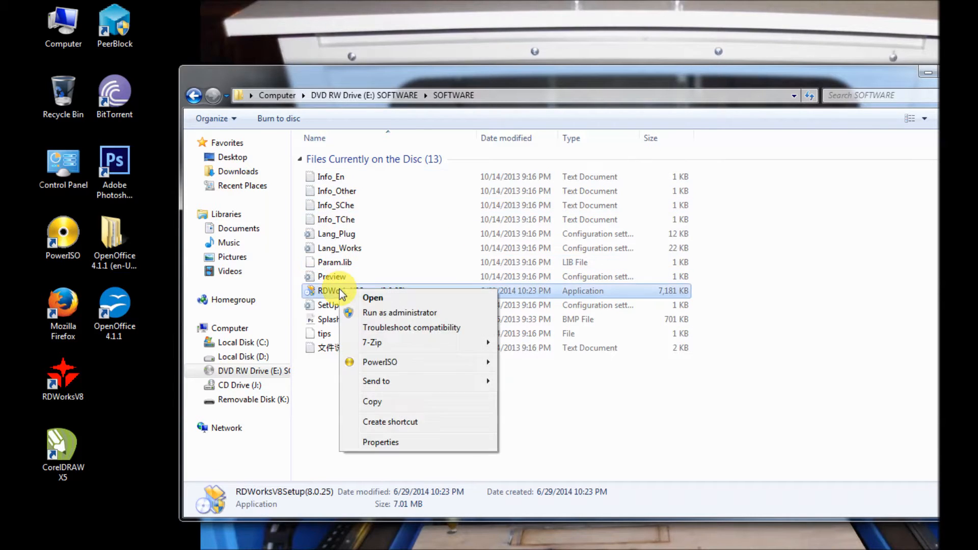
{"action": "mouse_move", "coordinate": [400, 313]}
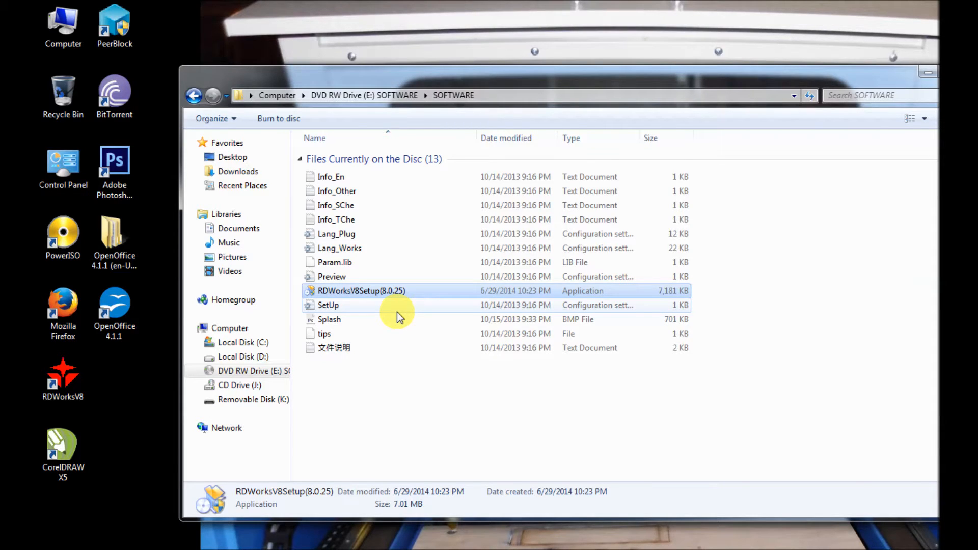
Launch RDWorksV8Setup(8.0.25) and begin the RDWorks 8.0.25 installation.
{"action": "double_click", "coordinate": [362, 290]}
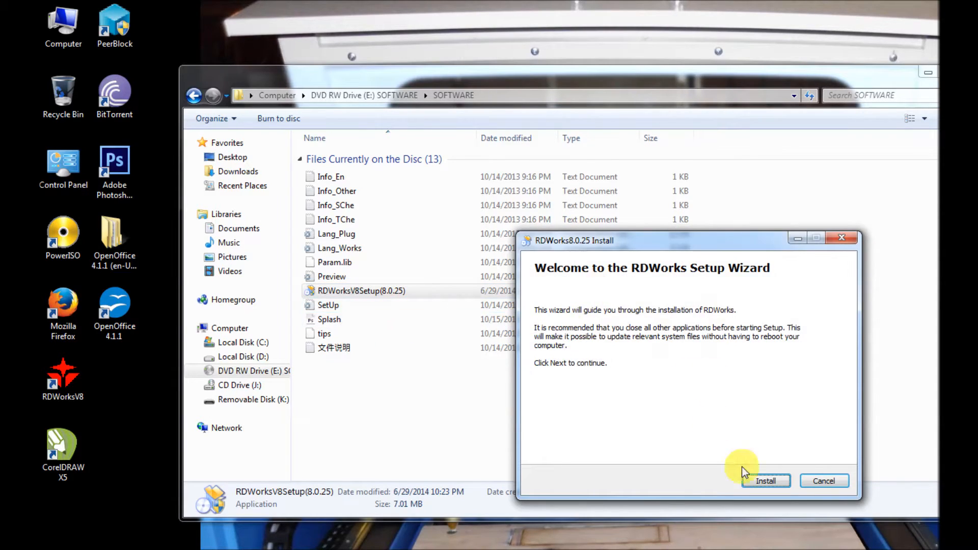
{"action": "left_click", "coordinate": [765, 481]}
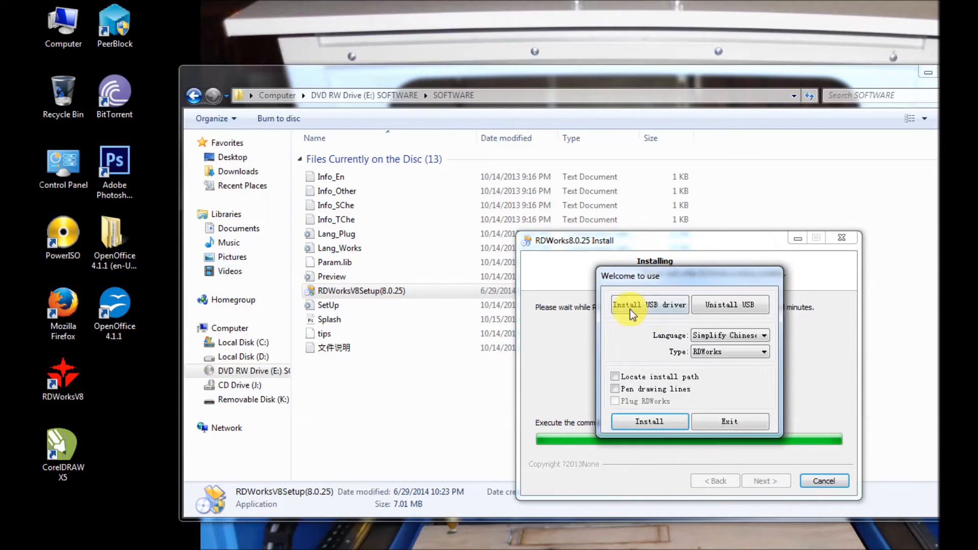
Install with Language English, Type CorelDraw_Laser and Plug RDWorks enabled.
{"action": "left_click", "coordinate": [763, 335]}
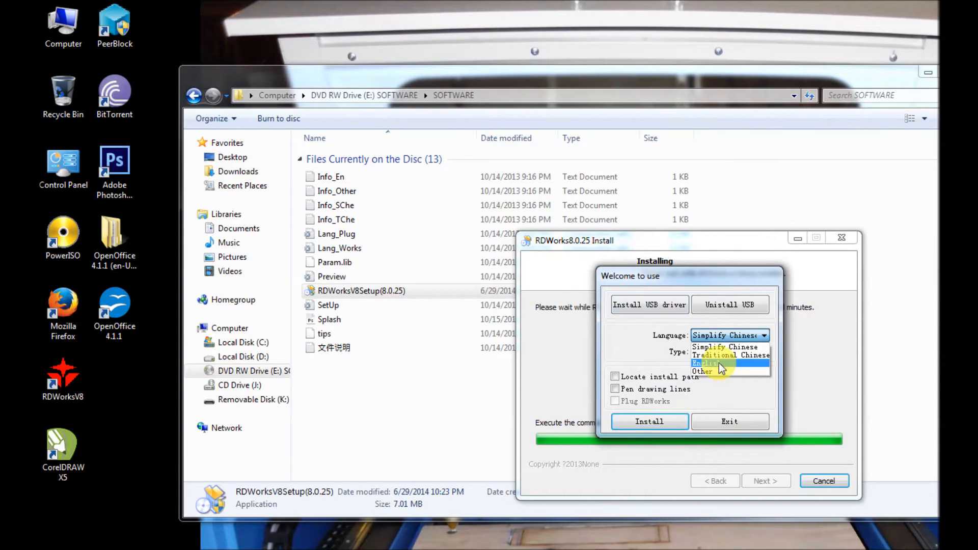
{"action": "mouse_move", "coordinate": [707, 365]}
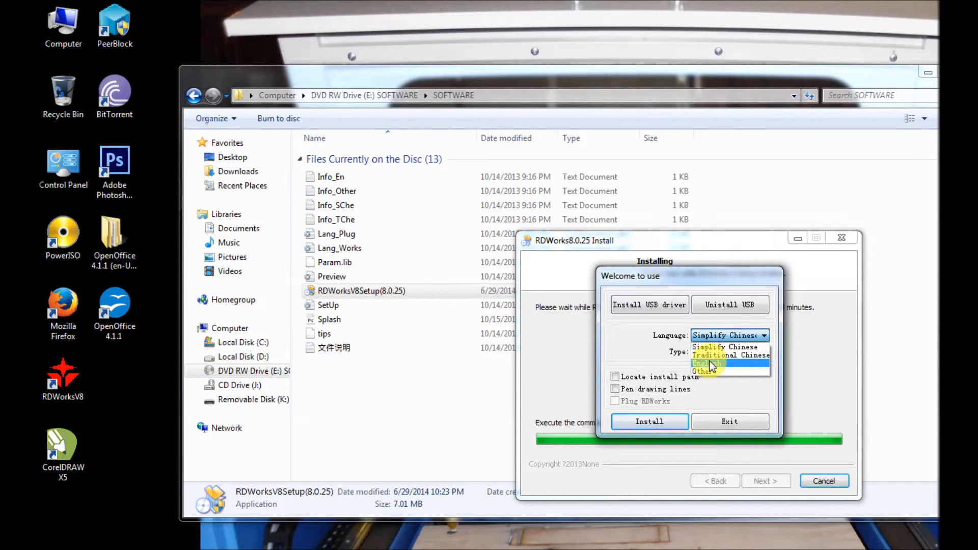
{"action": "left_click", "coordinate": [705, 363]}
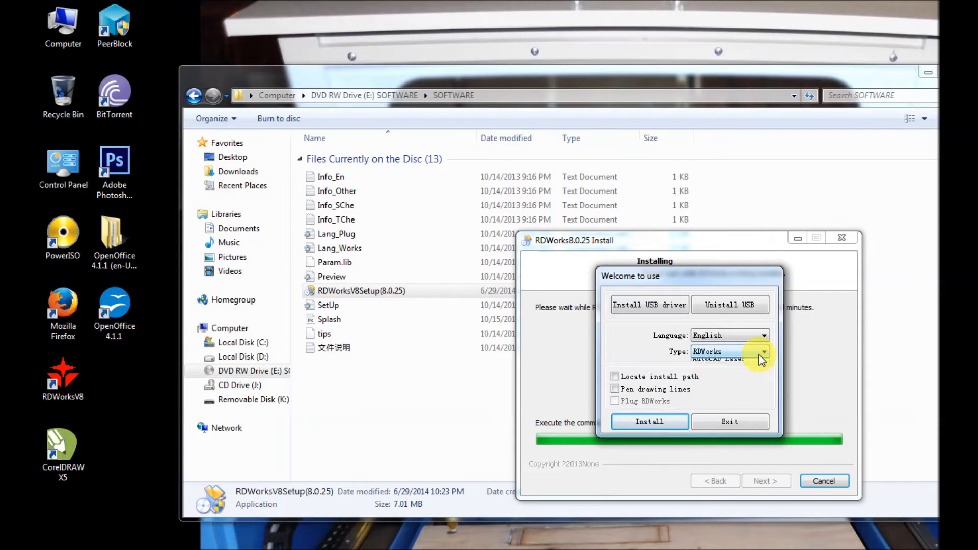
{"action": "left_click", "coordinate": [762, 351]}
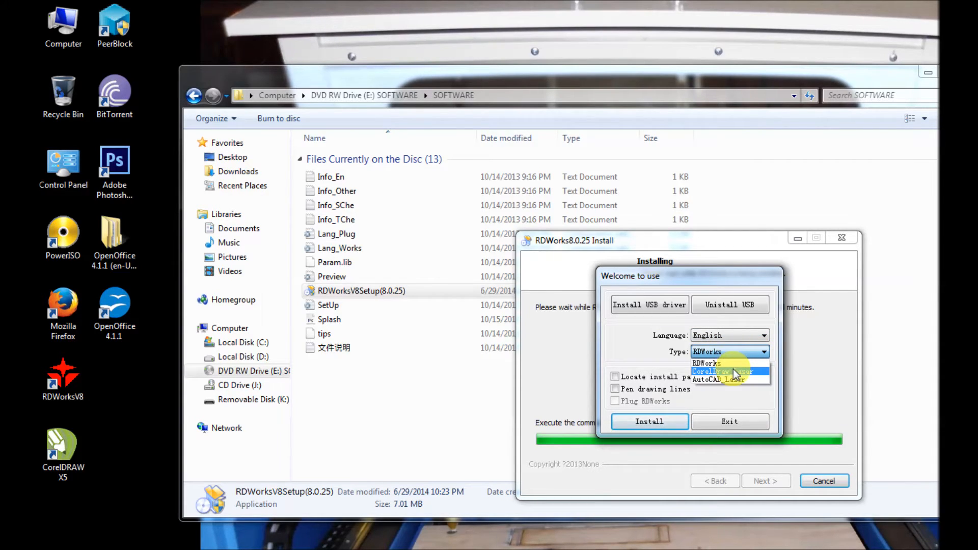
{"action": "left_click", "coordinate": [722, 372]}
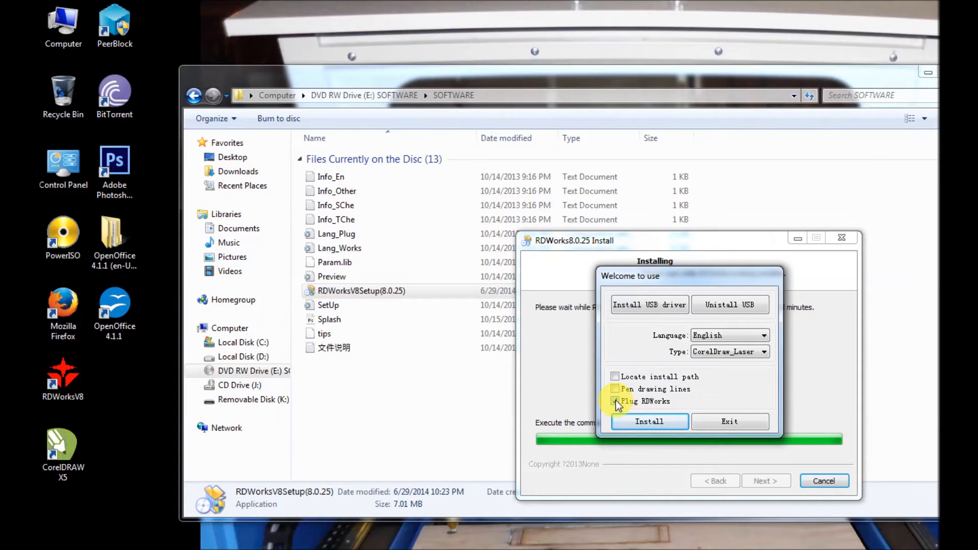
{"action": "left_click", "coordinate": [614, 400]}
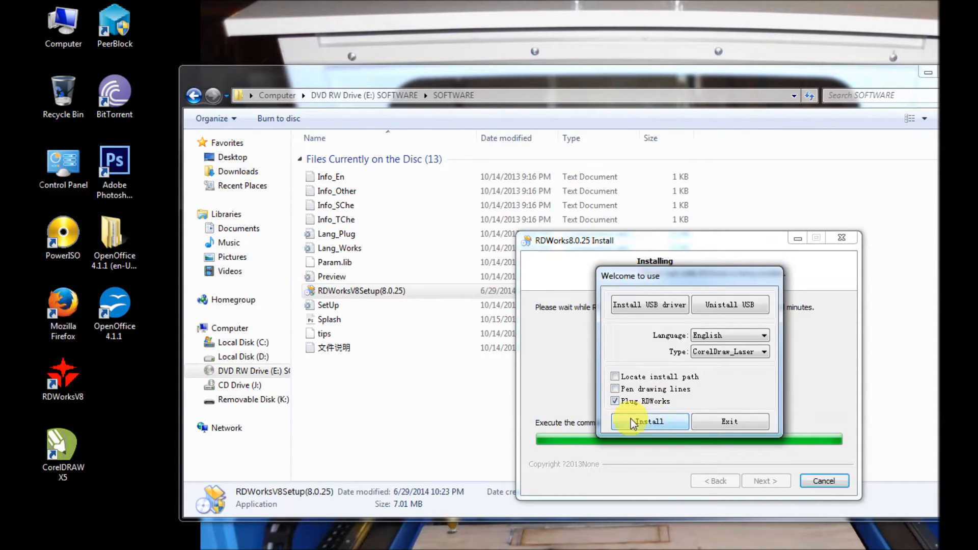
{"action": "mouse_move", "coordinate": [682, 421]}
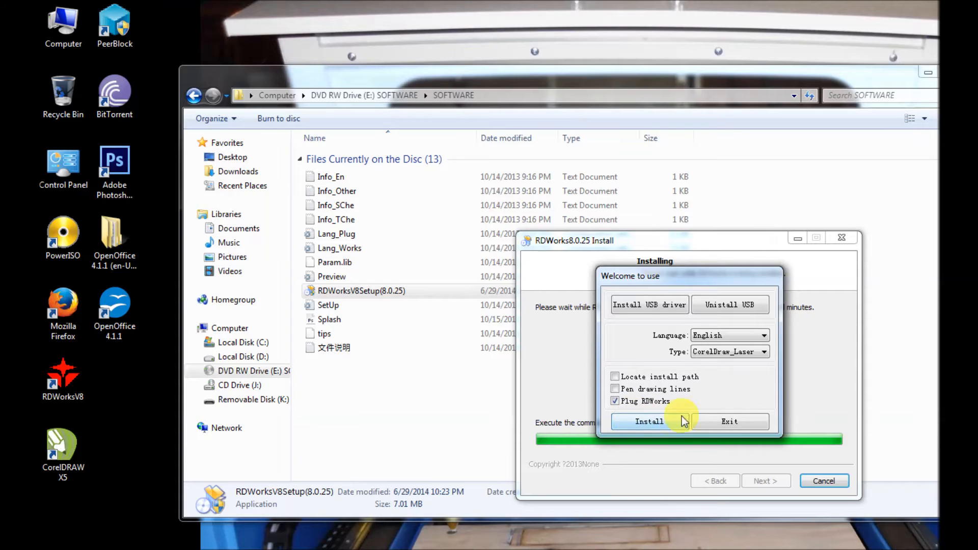
{"action": "left_click", "coordinate": [729, 420]}
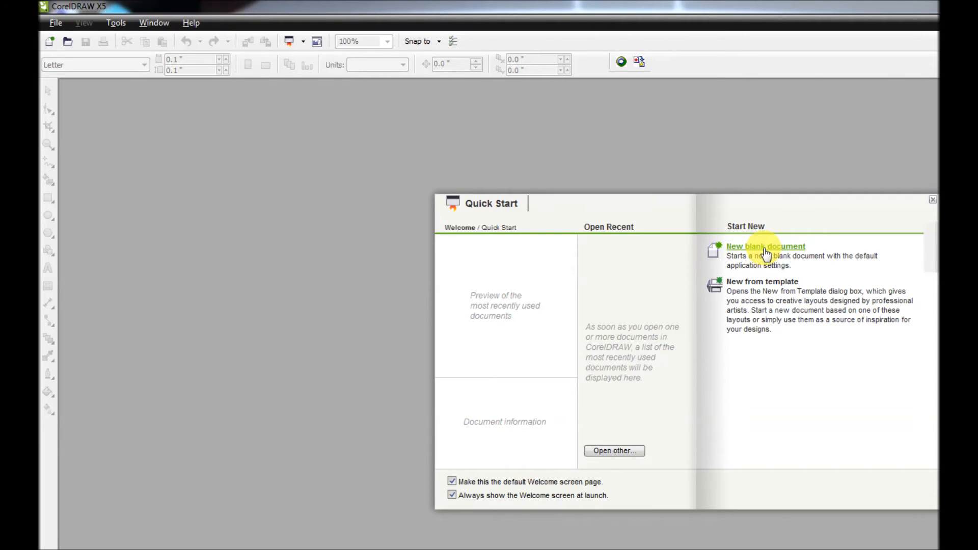
Start a new blank Untitled-1 document at the default 10 by 10 inch size.
{"action": "left_click", "coordinate": [764, 245]}
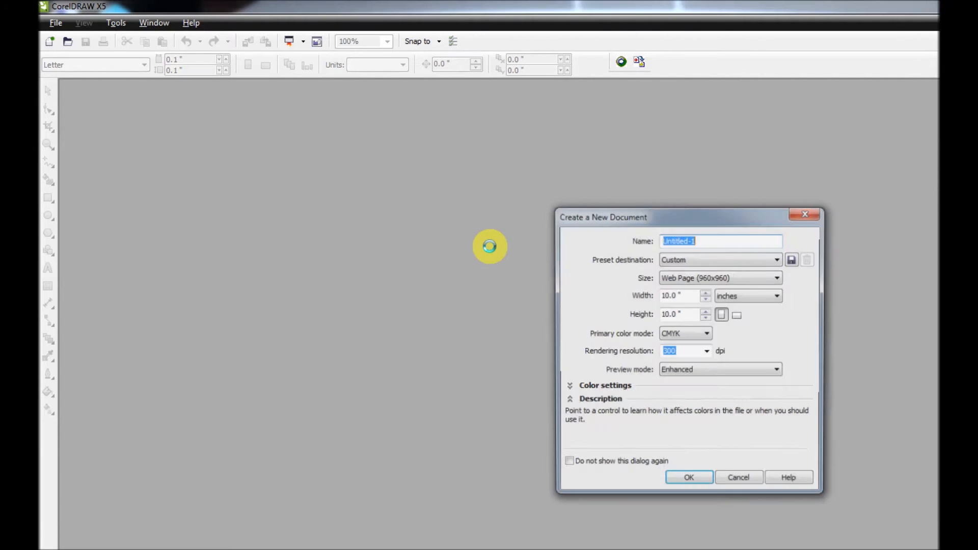
{"action": "left_click", "coordinate": [688, 476]}
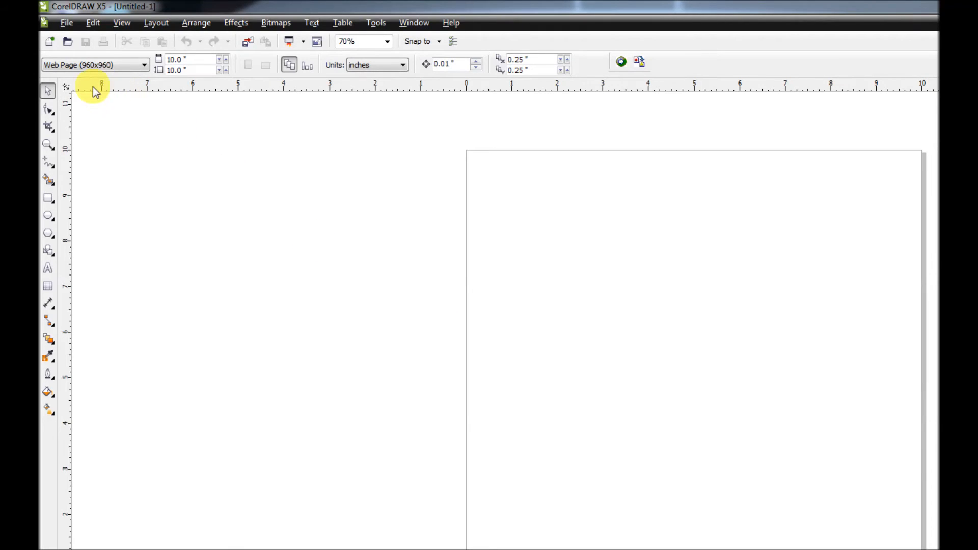
Import vikings-logo.jpg from Pictures onto the page and send it to RDWorks.
{"action": "left_click", "coordinate": [66, 23]}
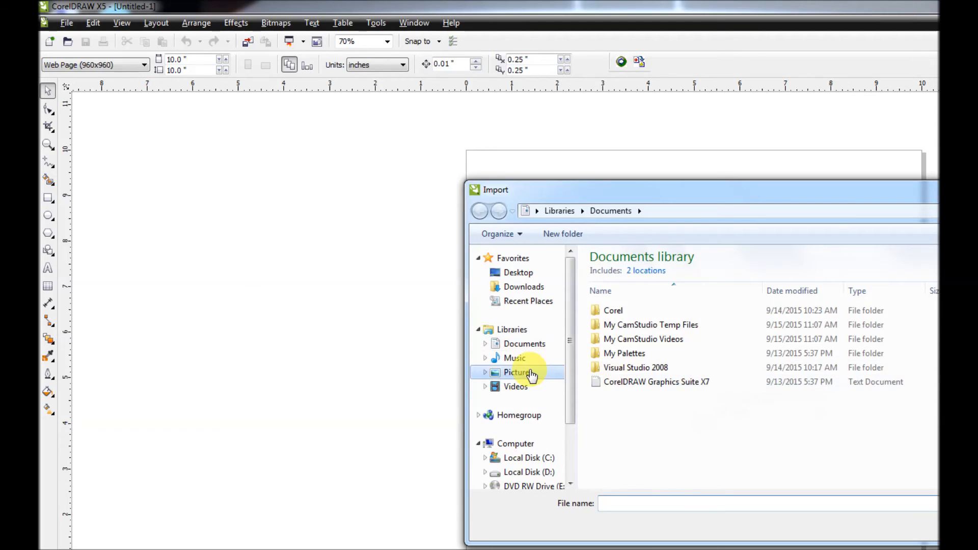
{"action": "left_click", "coordinate": [517, 372]}
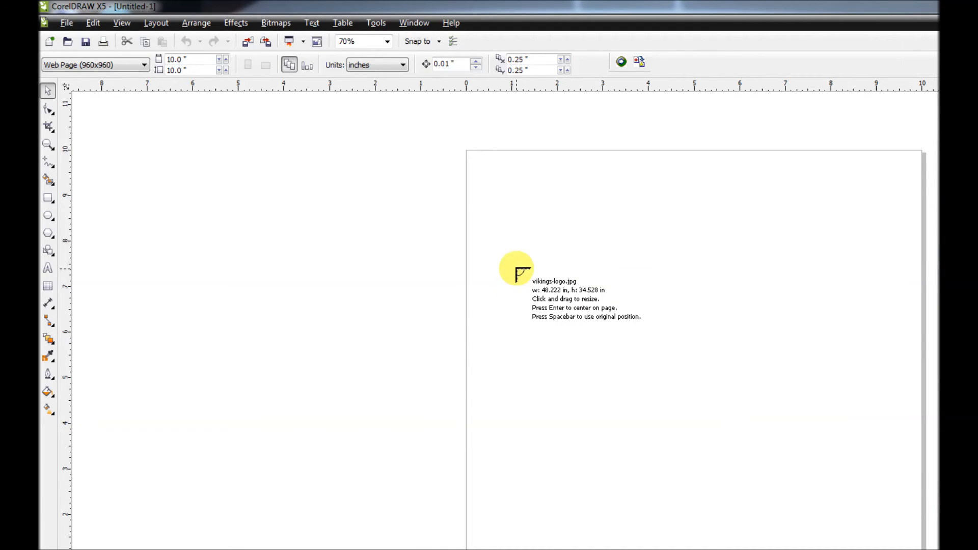
{"action": "left_click_drag", "start_coordinate": [516, 267], "coordinate": [835, 467]}
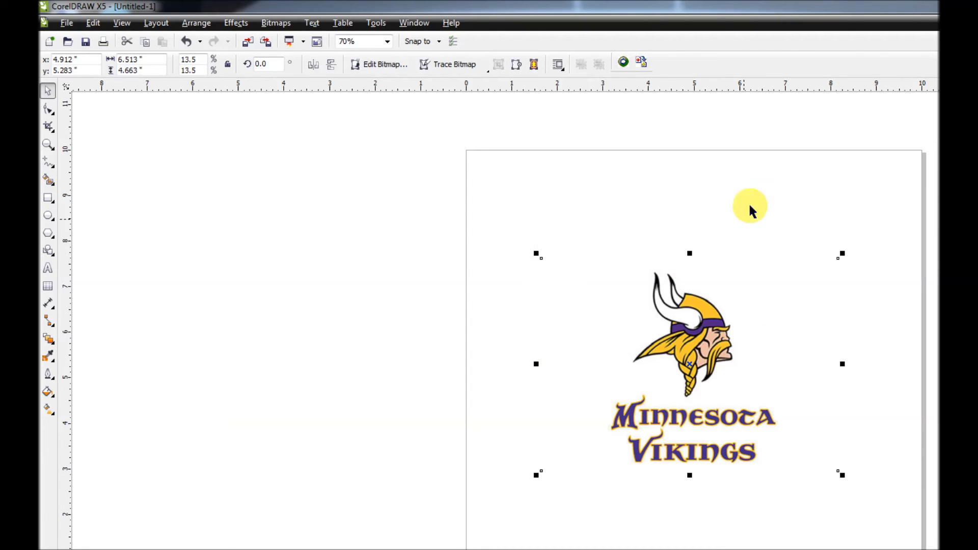
{"action": "mouse_move", "coordinate": [649, 50]}
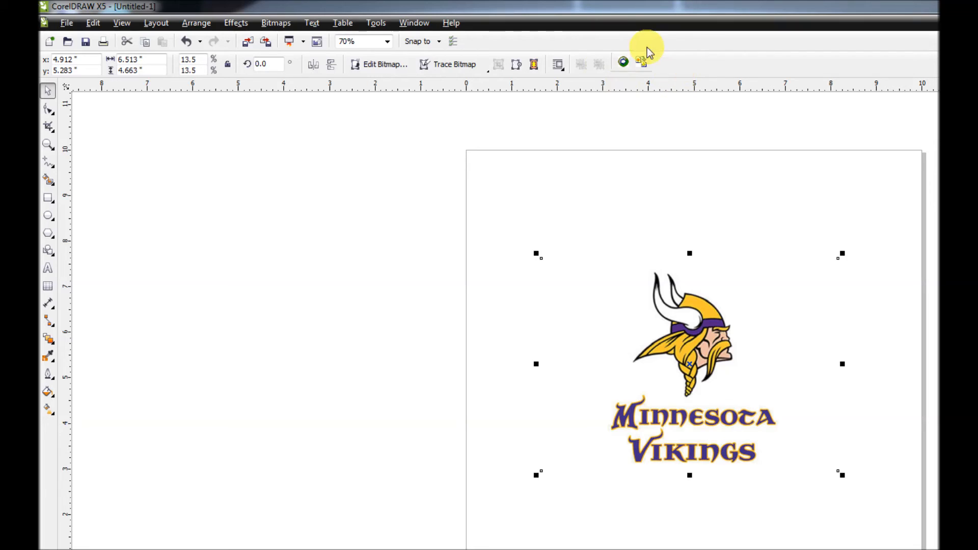
{"action": "left_click", "coordinate": [622, 63]}
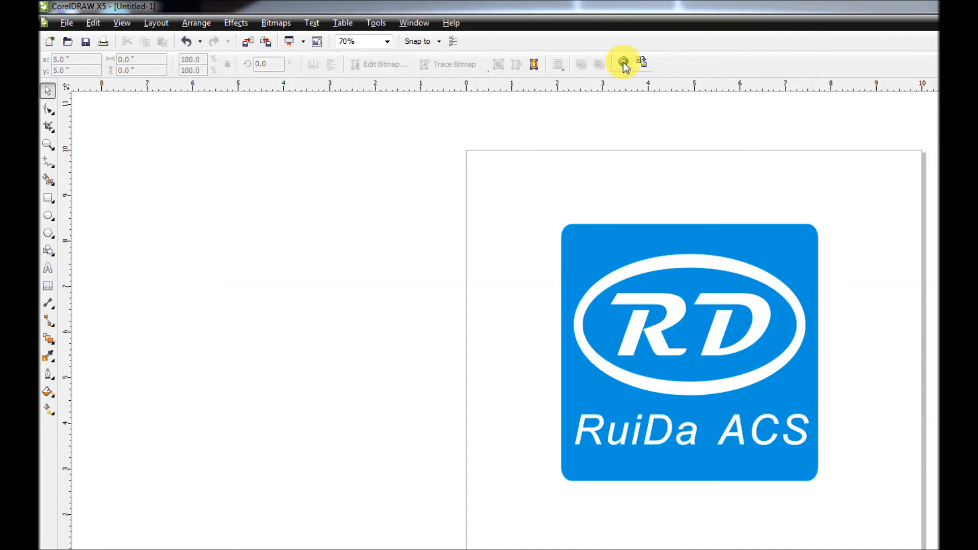